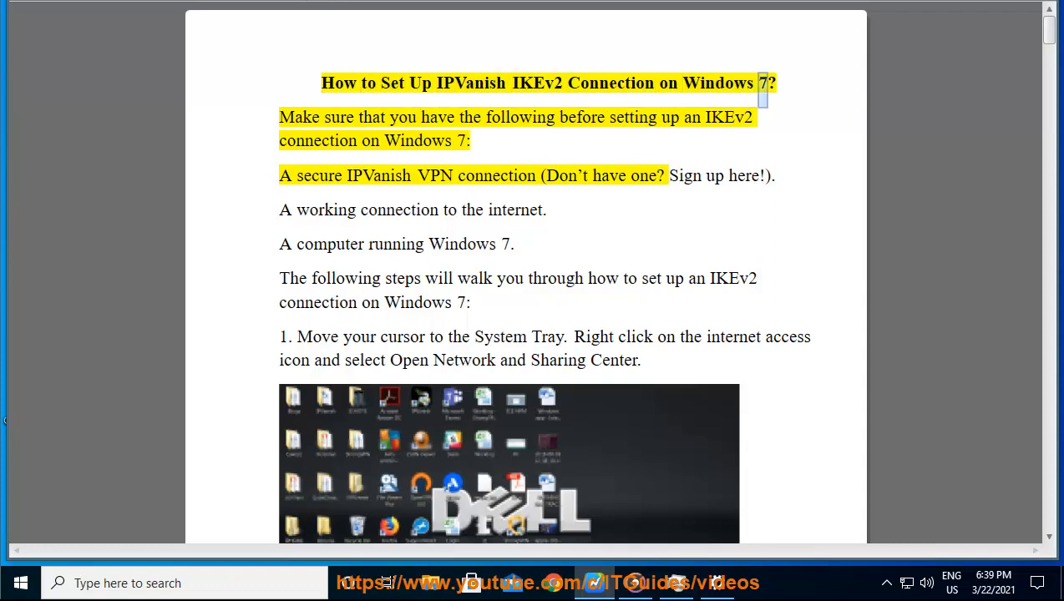
Step: Start Read Aloud at the guide's title, covering prerequisites and step 1 on Network and Sharing Center
double_click(632, 117)
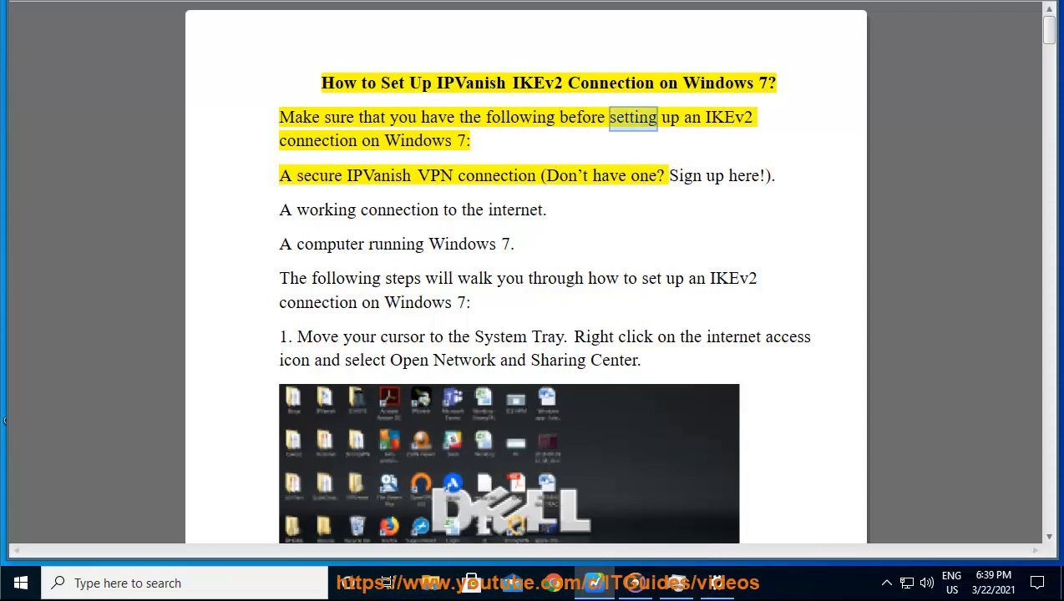
click(458, 140)
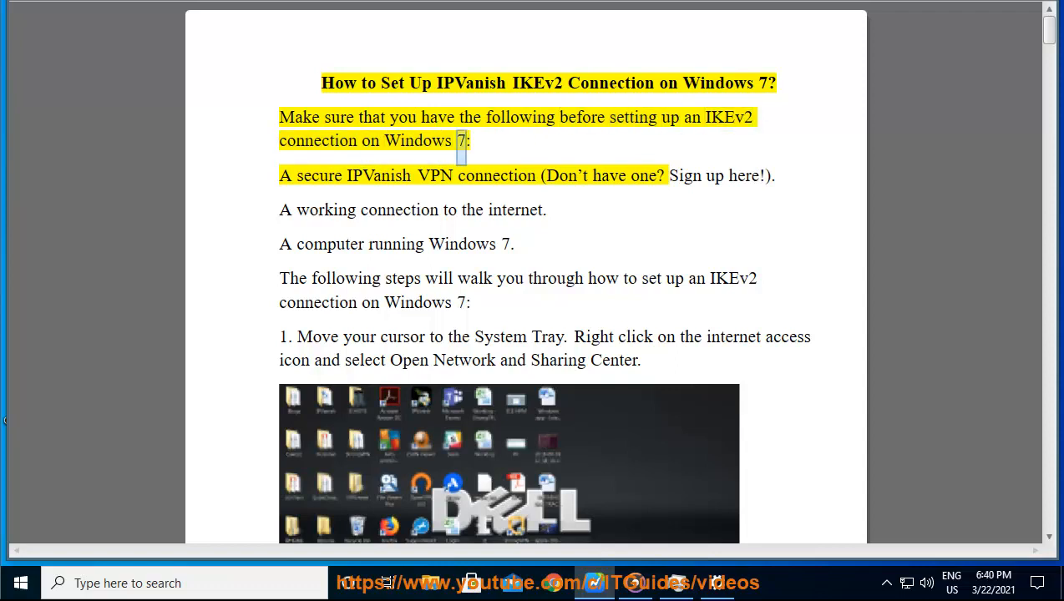
double_click(566, 175)
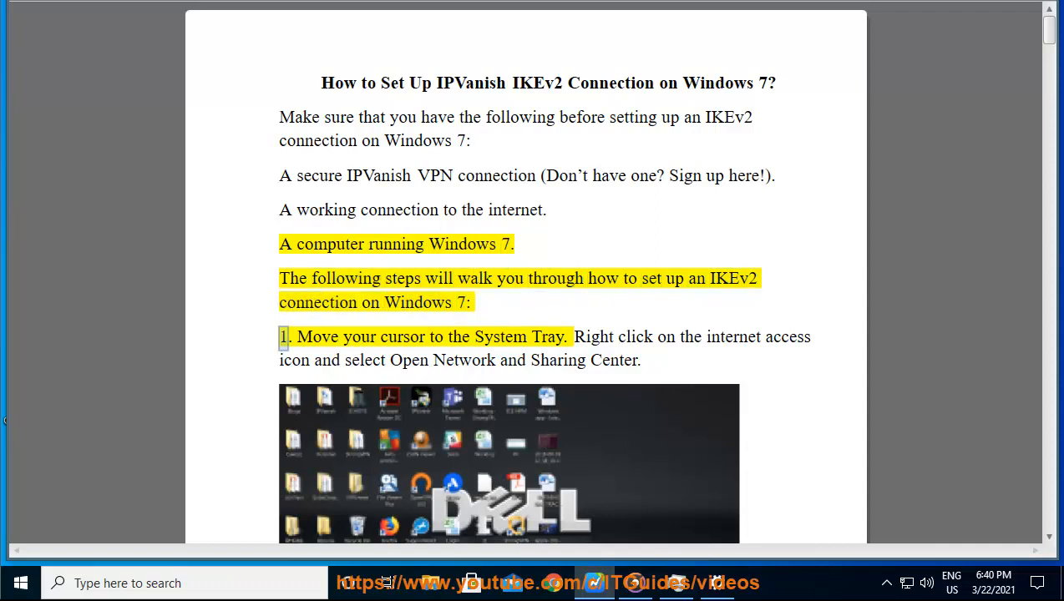
double_click(547, 337)
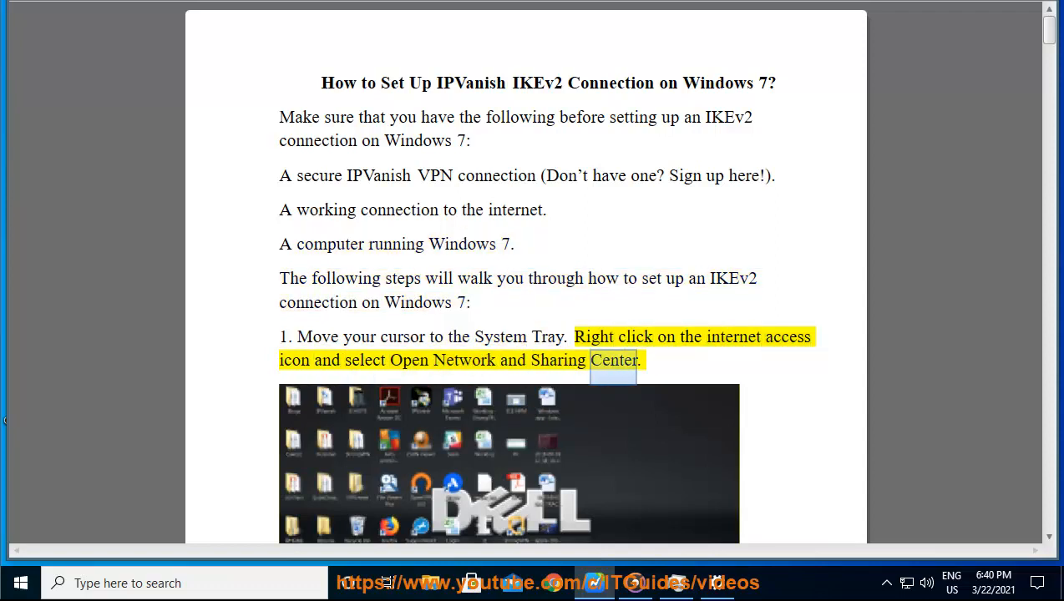
Step: Scroll through steps 2–5 and their screenshots as reading continues to step 6
scroll(down, 3)
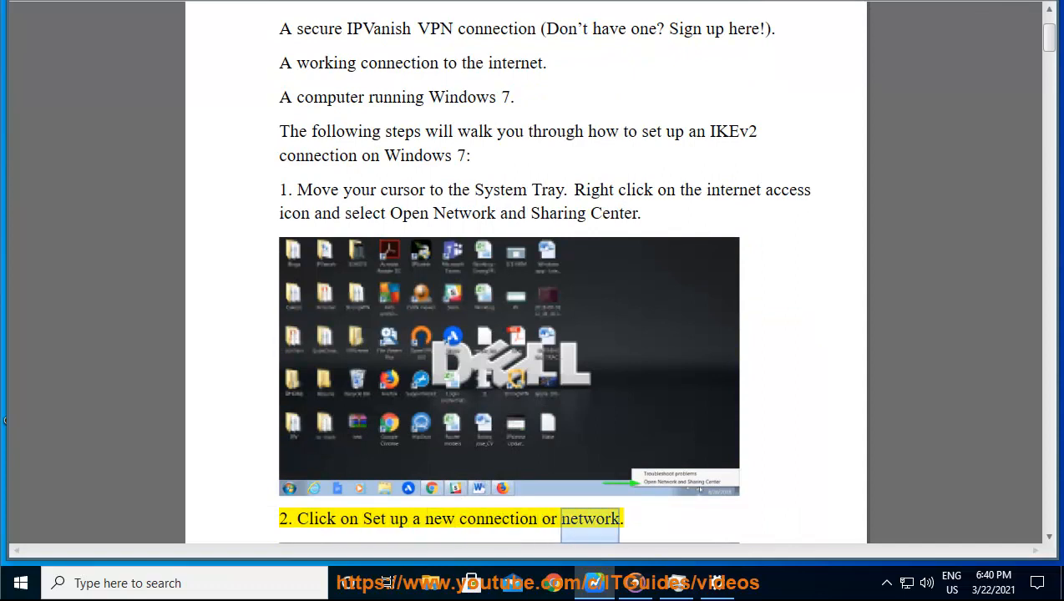
scroll(down, 3)
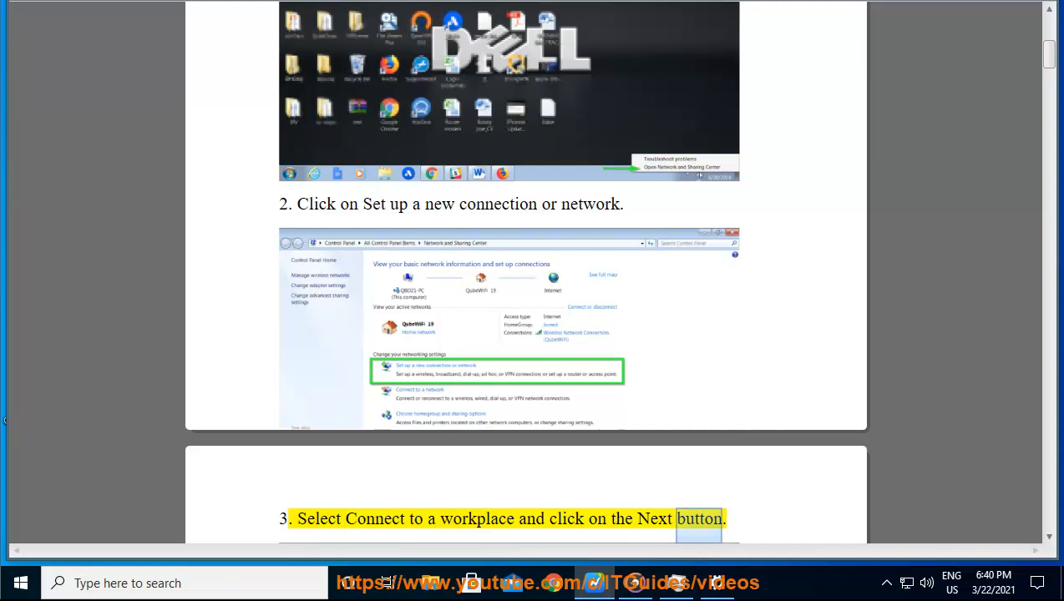
scroll(down, 3)
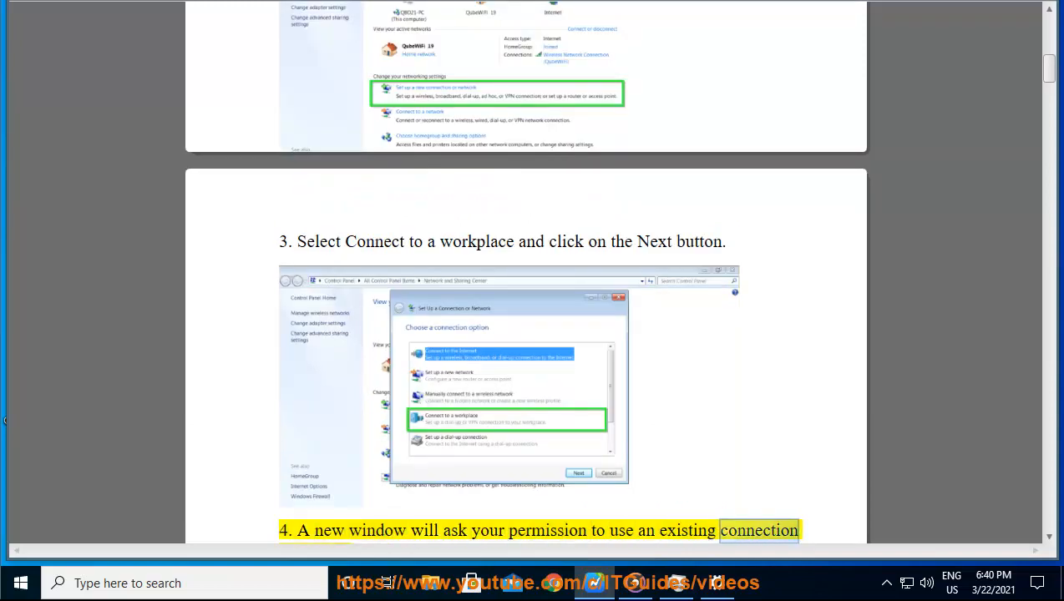
scroll(down, 3)
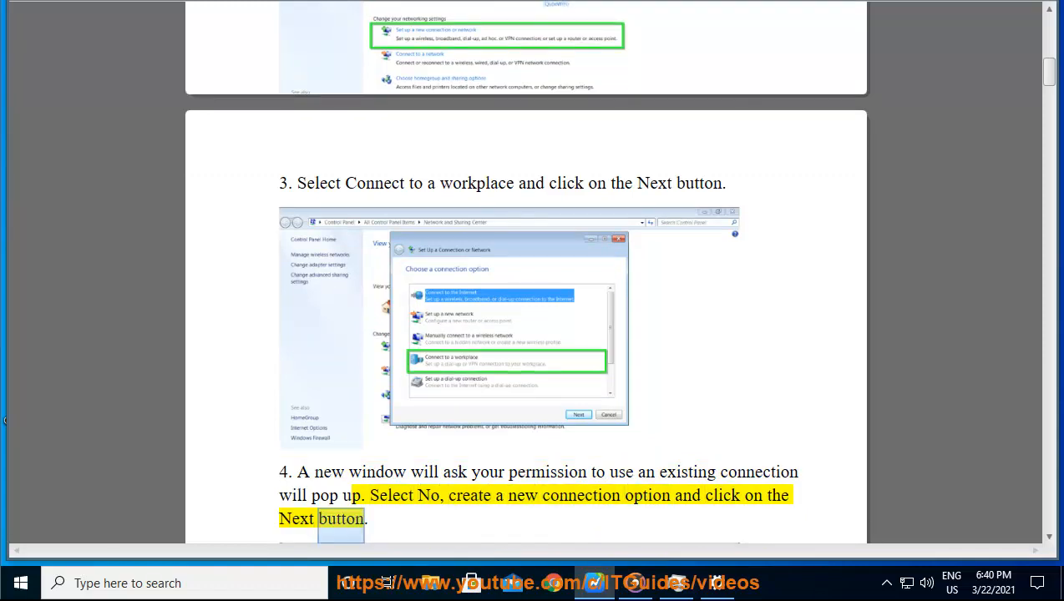
scroll(down, 3)
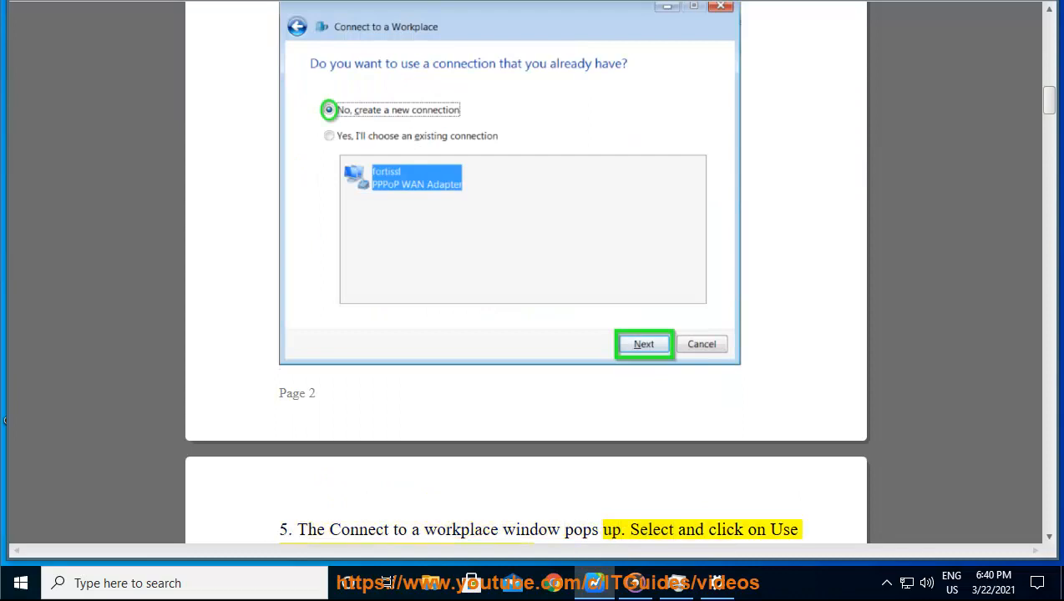
scroll(down, 3)
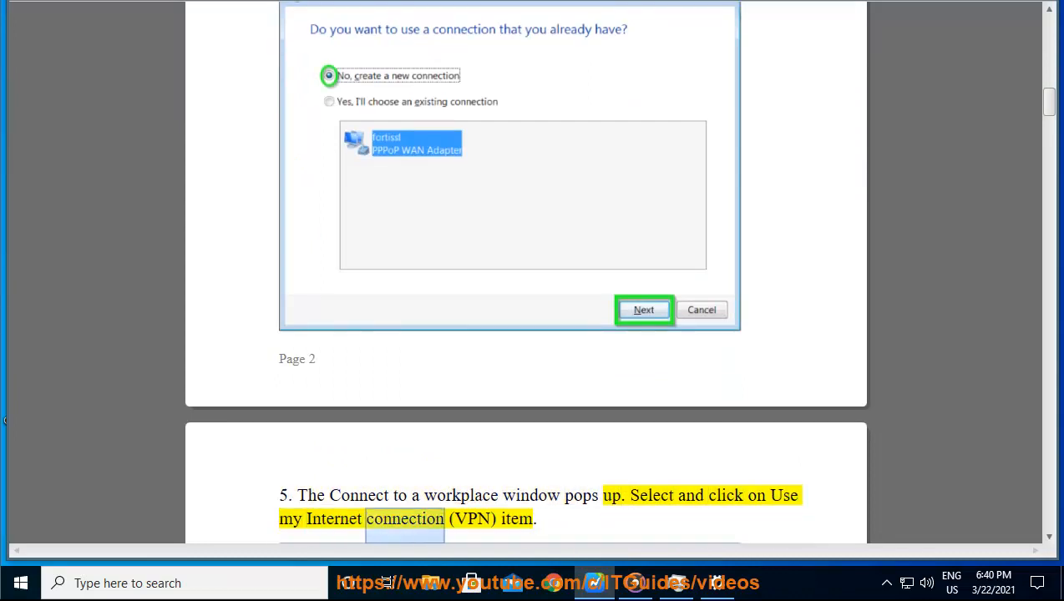
scroll(down, 3)
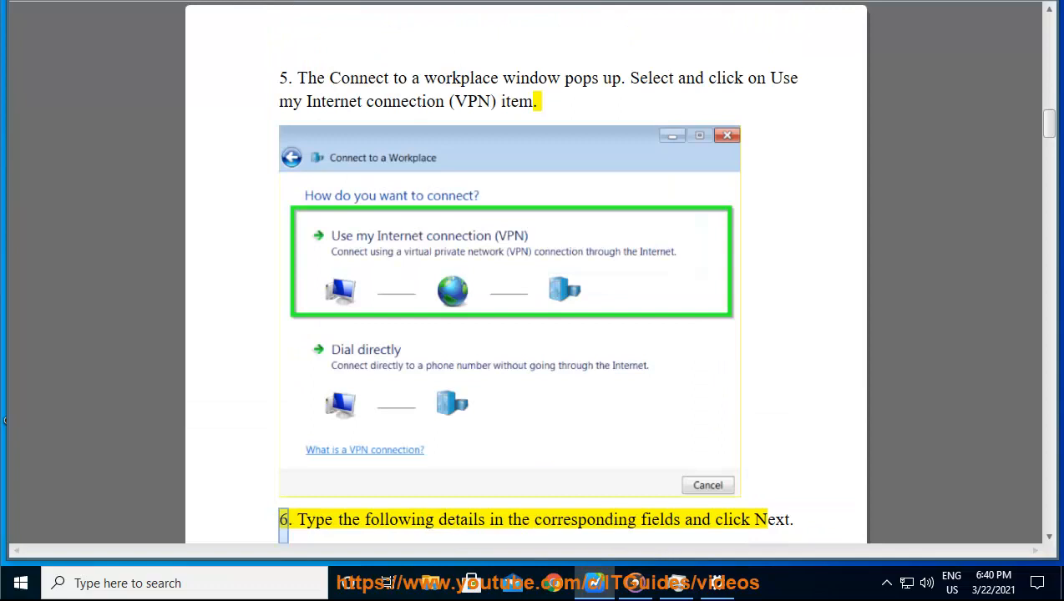
Step: Scroll through step 6's connection fields and step 7's username/password screenshot while they're read aloud
double_click(659, 520)
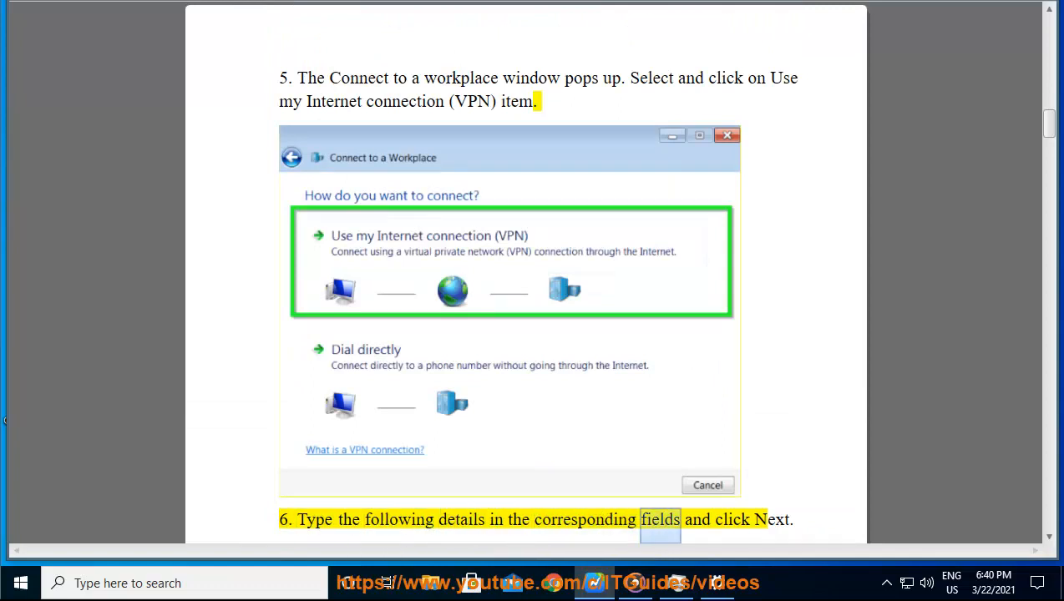
scroll(down, 3)
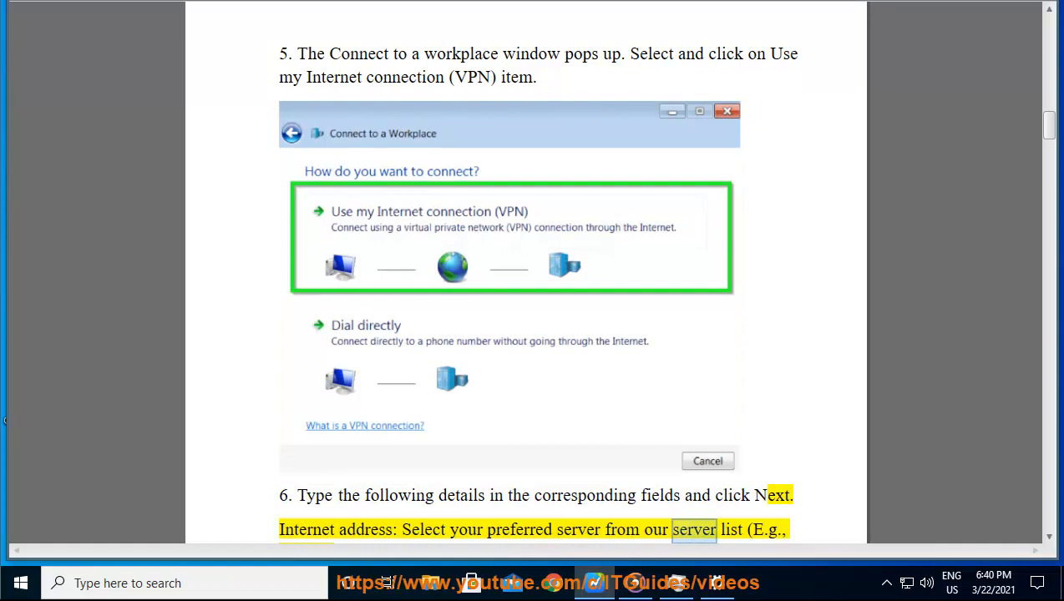
scroll(down, 3)
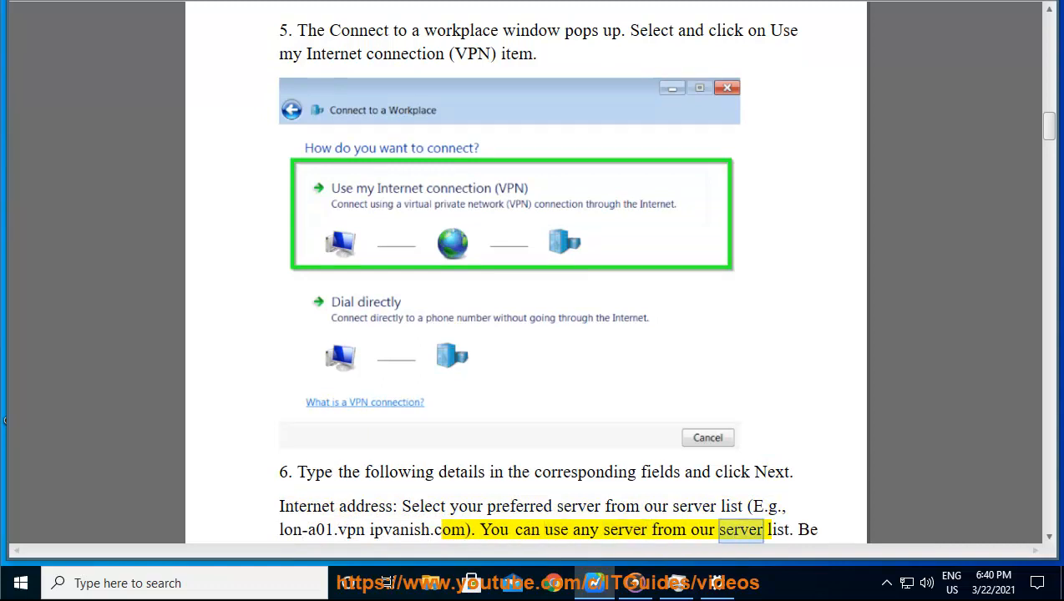
scroll(down, 3)
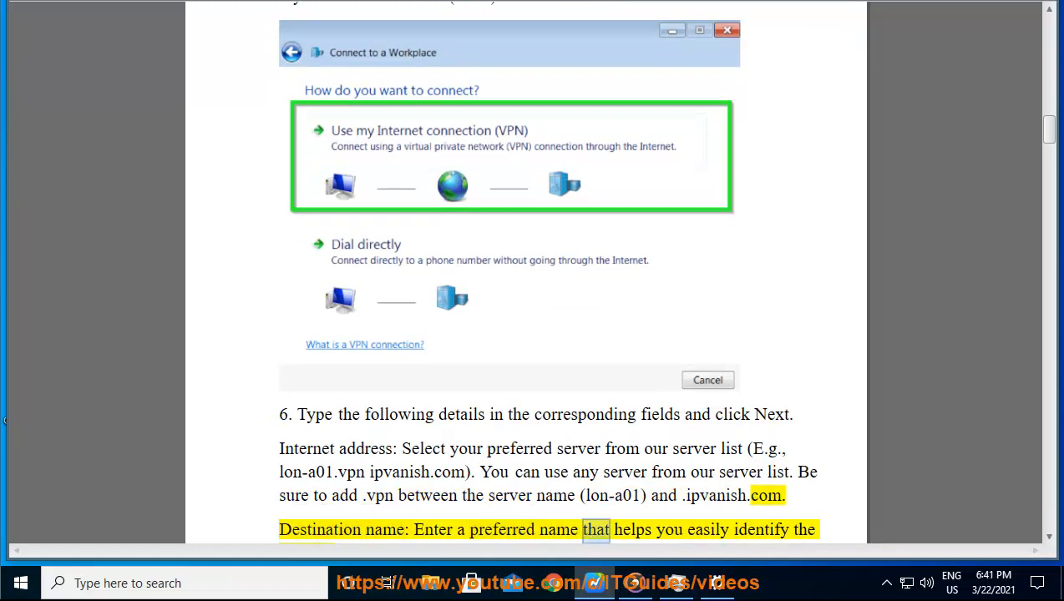
scroll(down, 3)
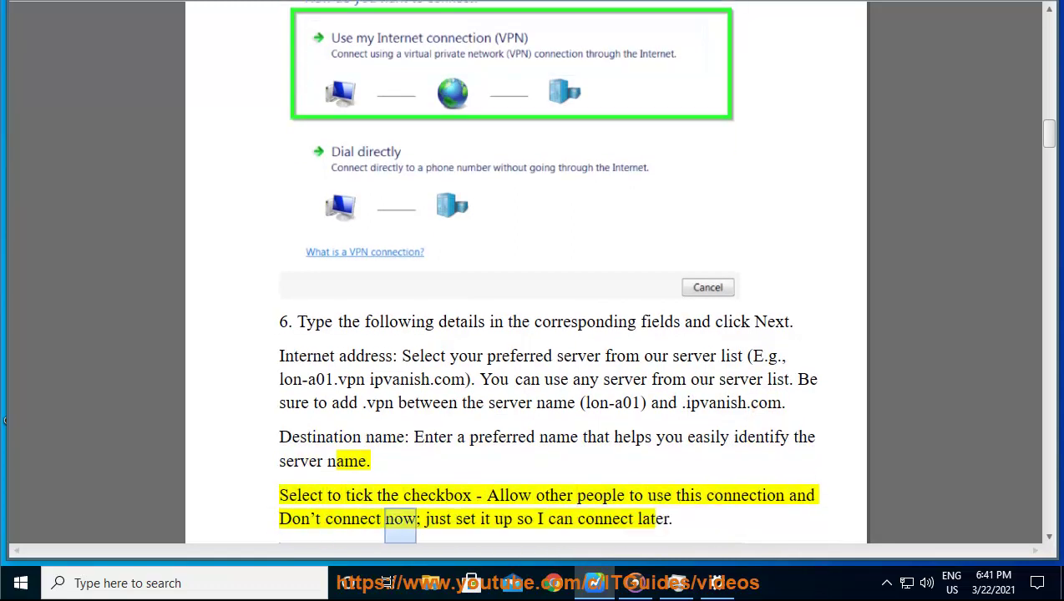
scroll(down, 3)
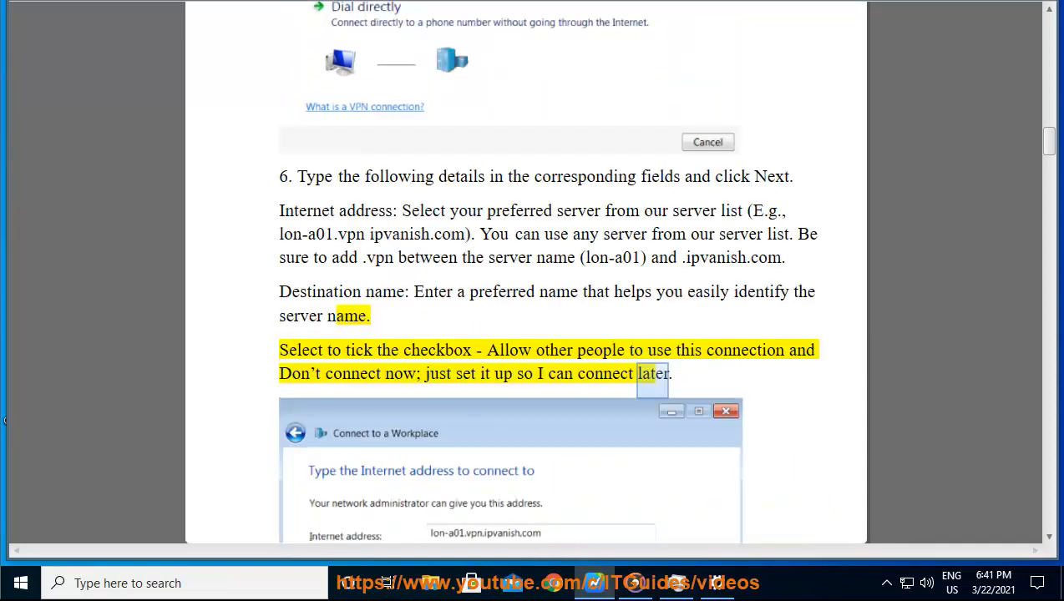
scroll(down, 3)
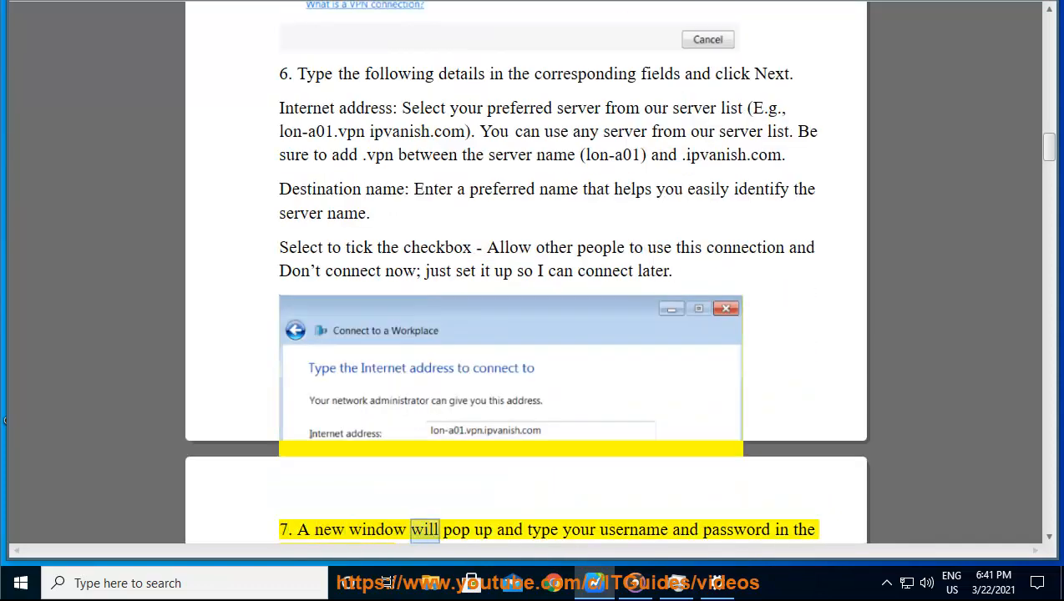
scroll(down, 3)
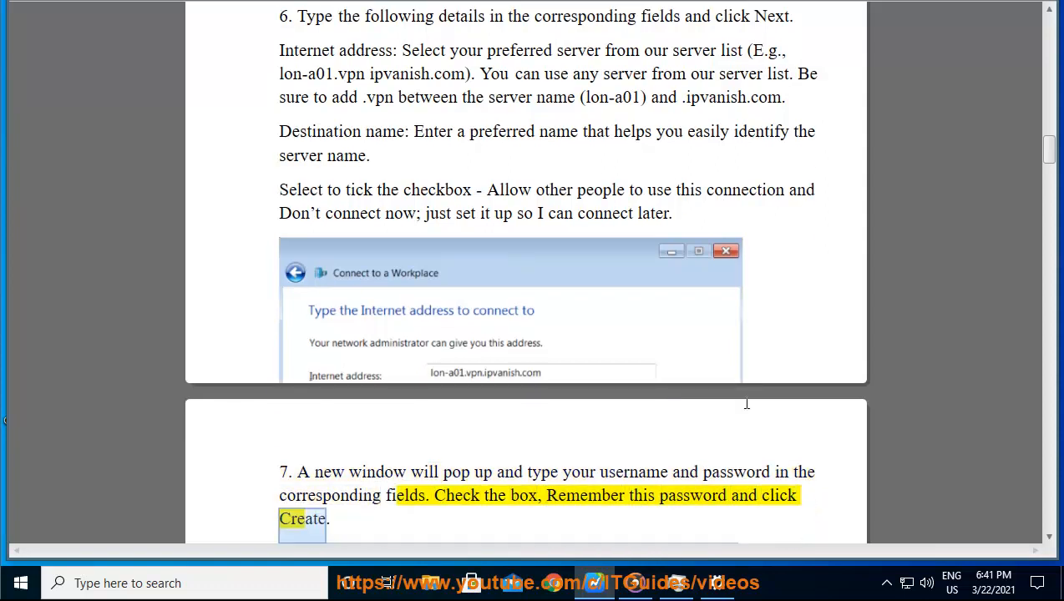
scroll(down, 3)
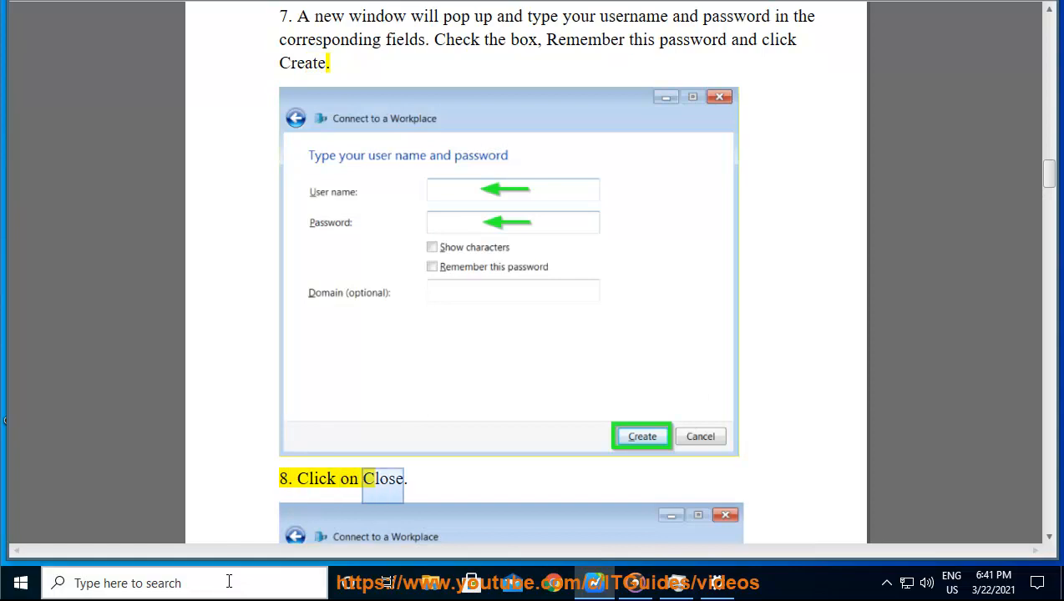
scroll(down, 3)
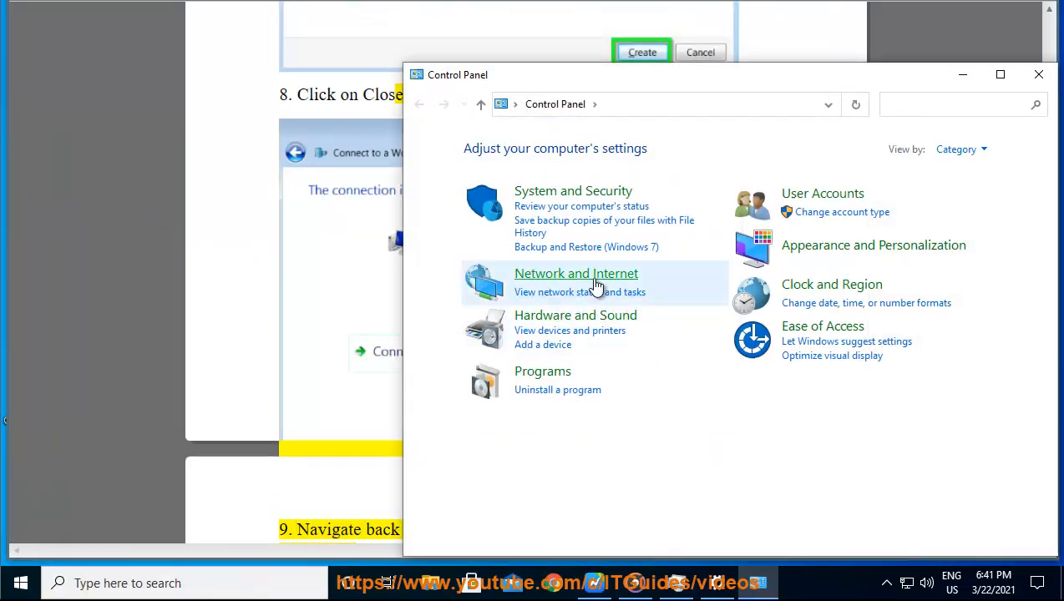
Step: Go from Network and Internet to Network and Sharing Center, set up a connection to a workplace
click(576, 273)
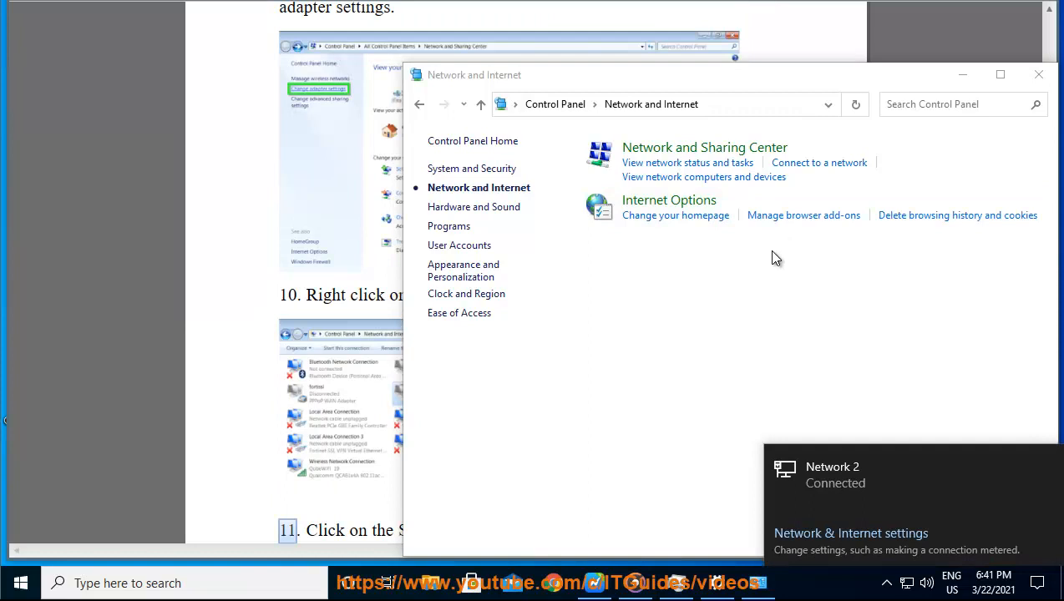
mouse_move(720, 161)
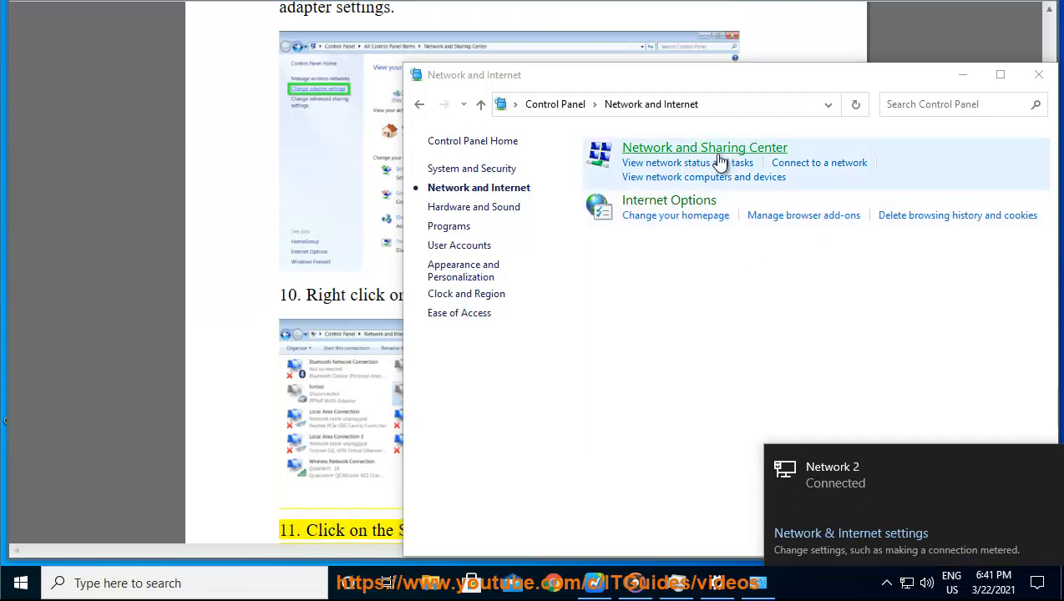
click(704, 147)
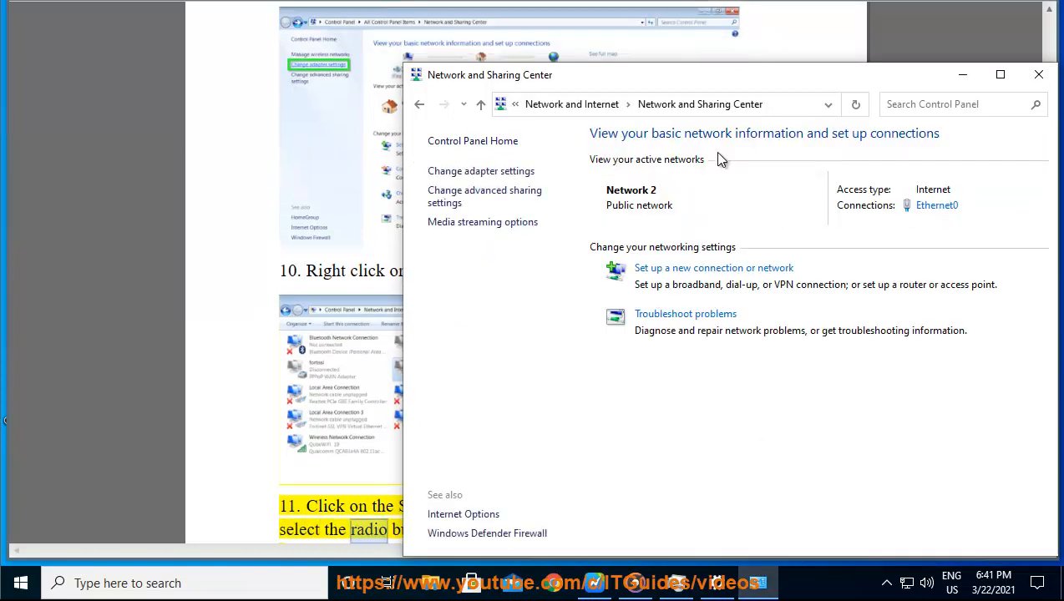
mouse_move(925, 235)
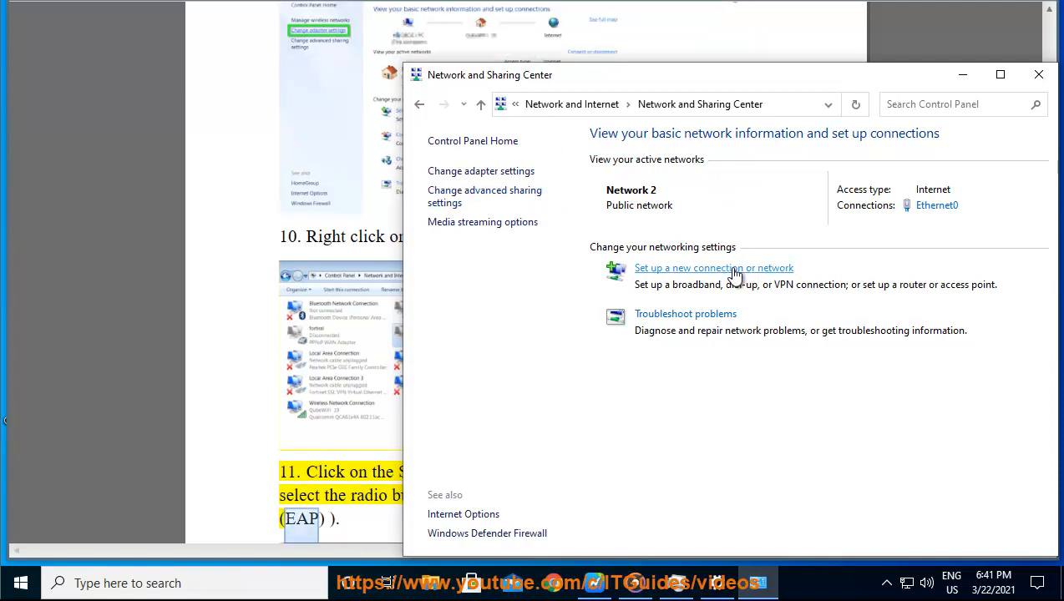
click(714, 268)
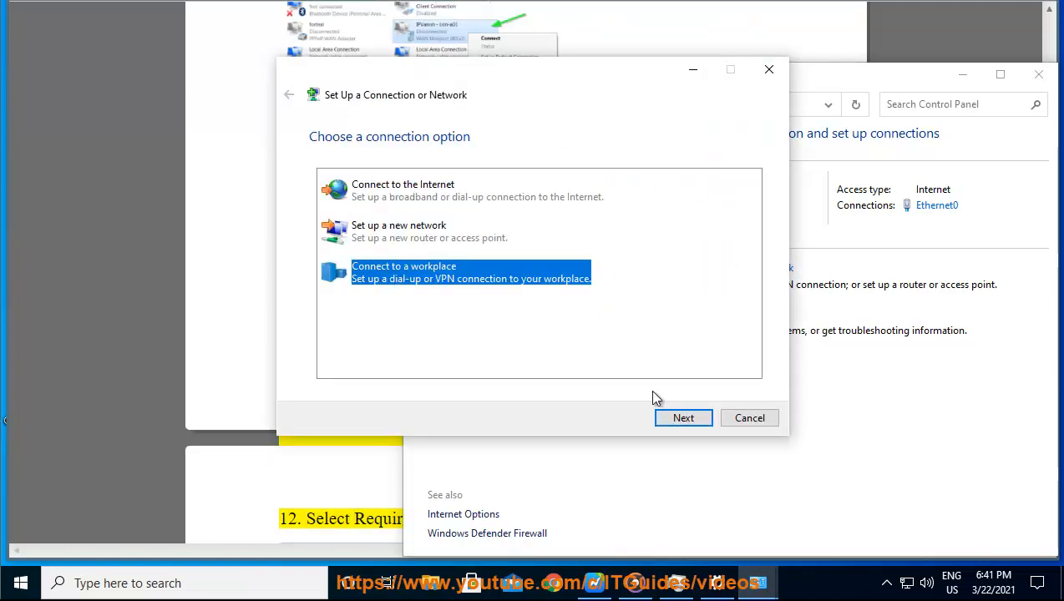
click(683, 418)
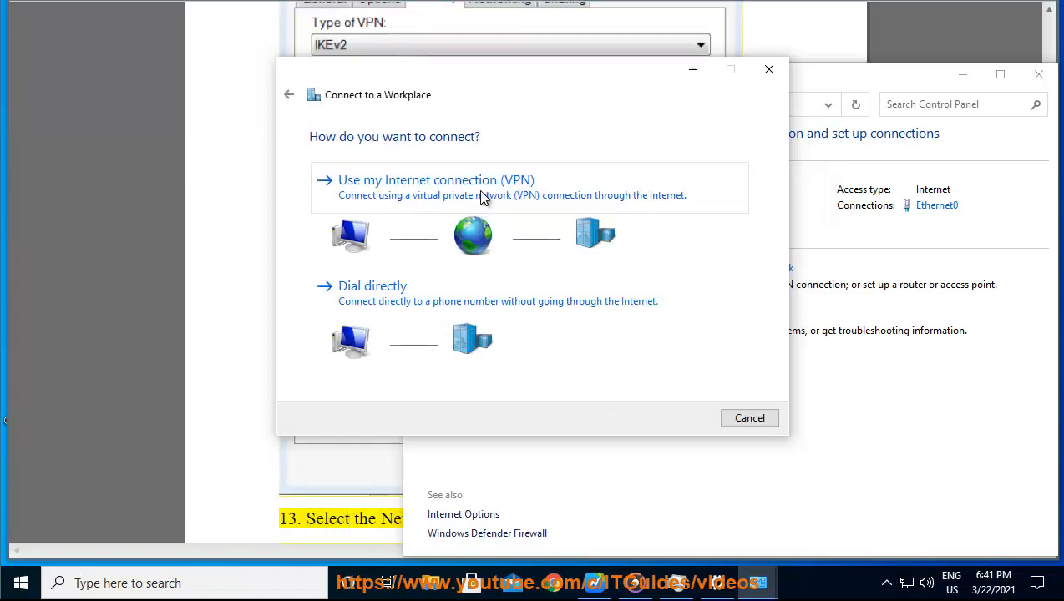
click(436, 180)
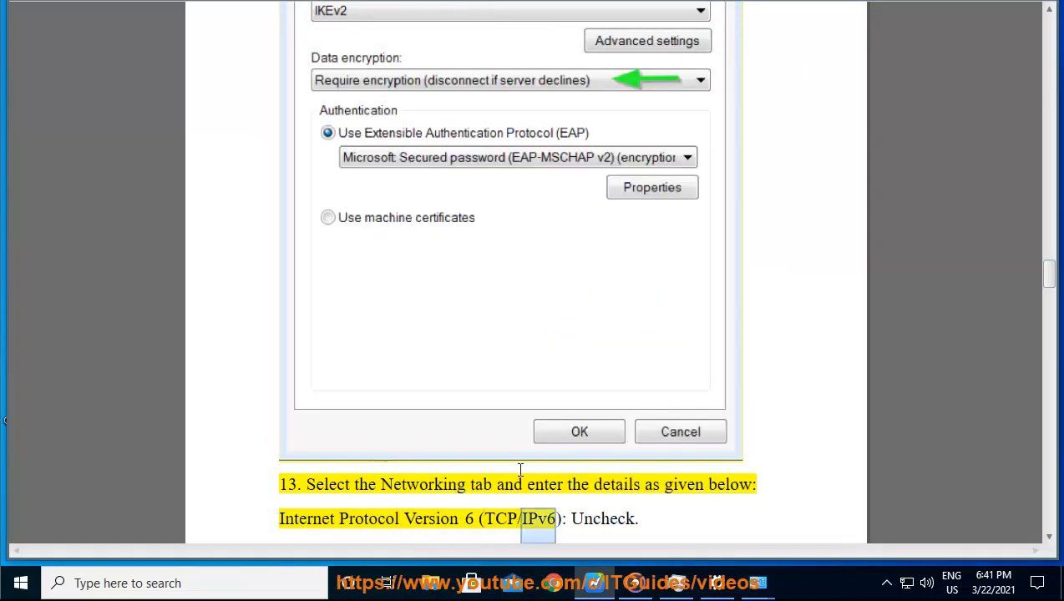
Step: Scroll from step 13's networking items through step 15's sign-in details as they're voiced
scroll(down, 3)
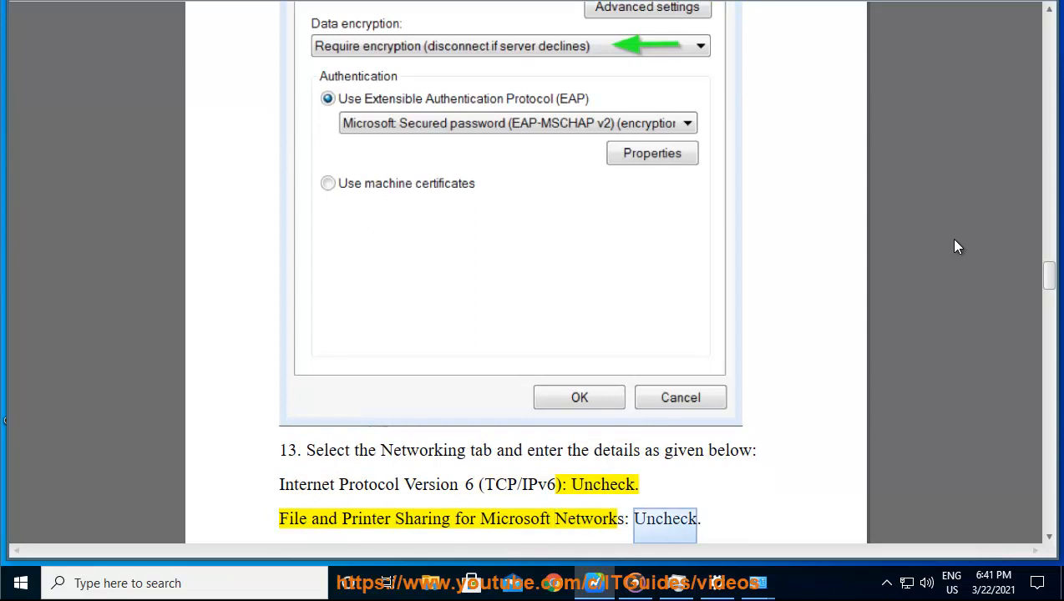
scroll(down, 3)
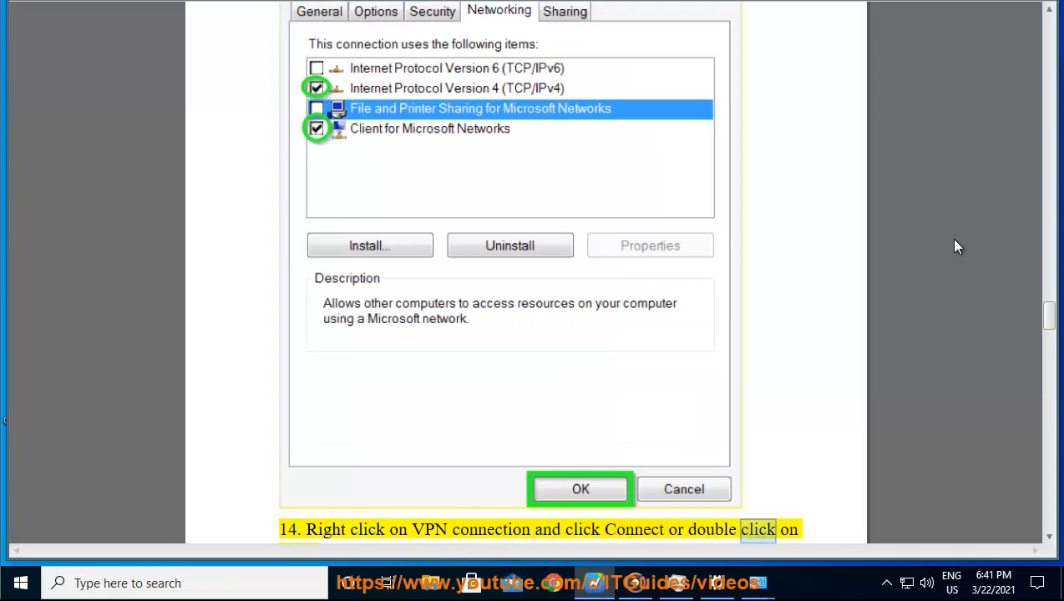
scroll(down, 3)
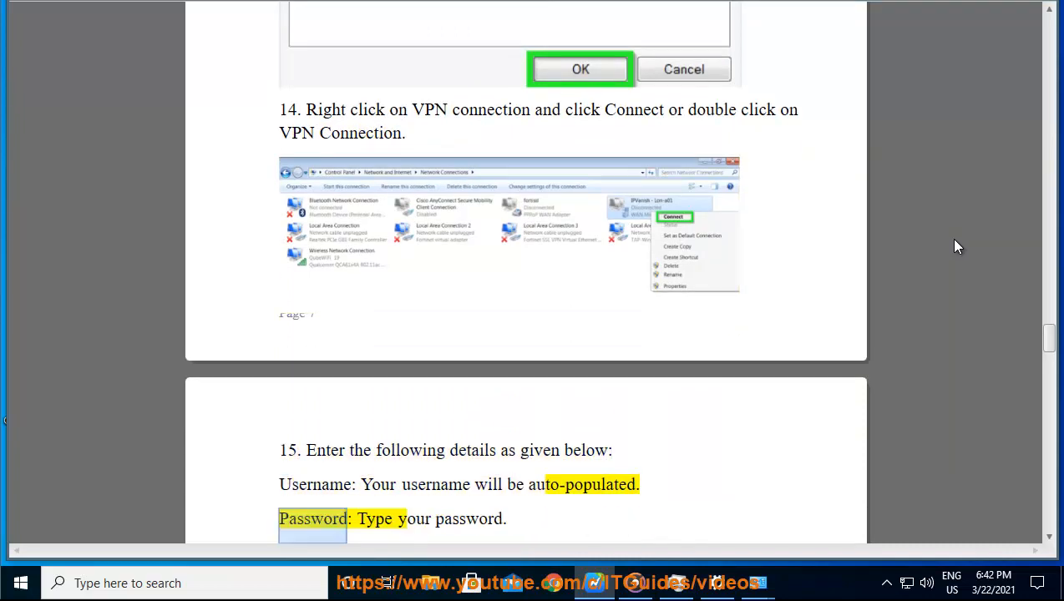
scroll(down, 3)
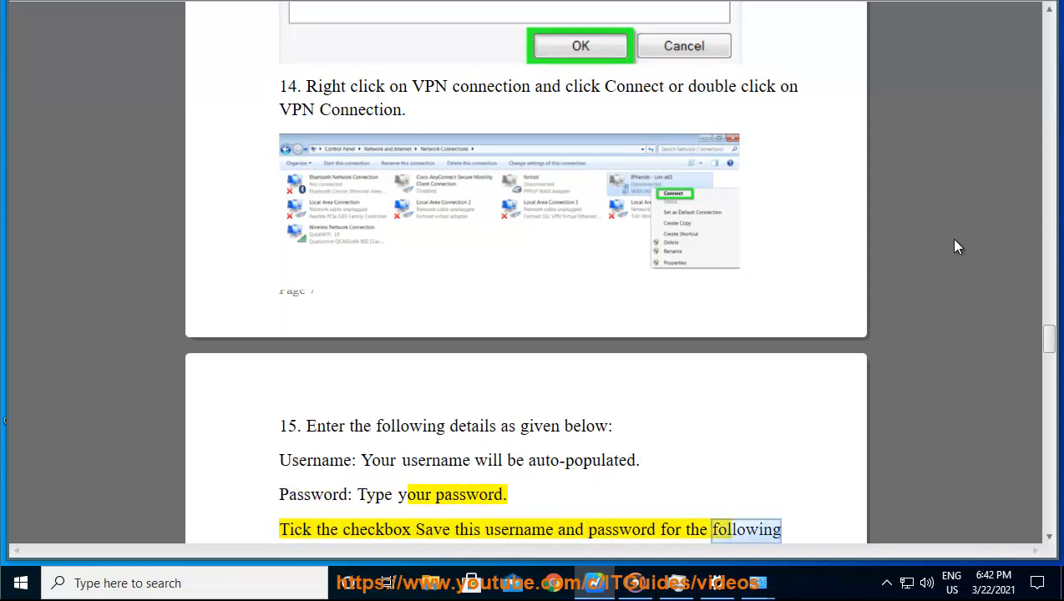
scroll(down, 3)
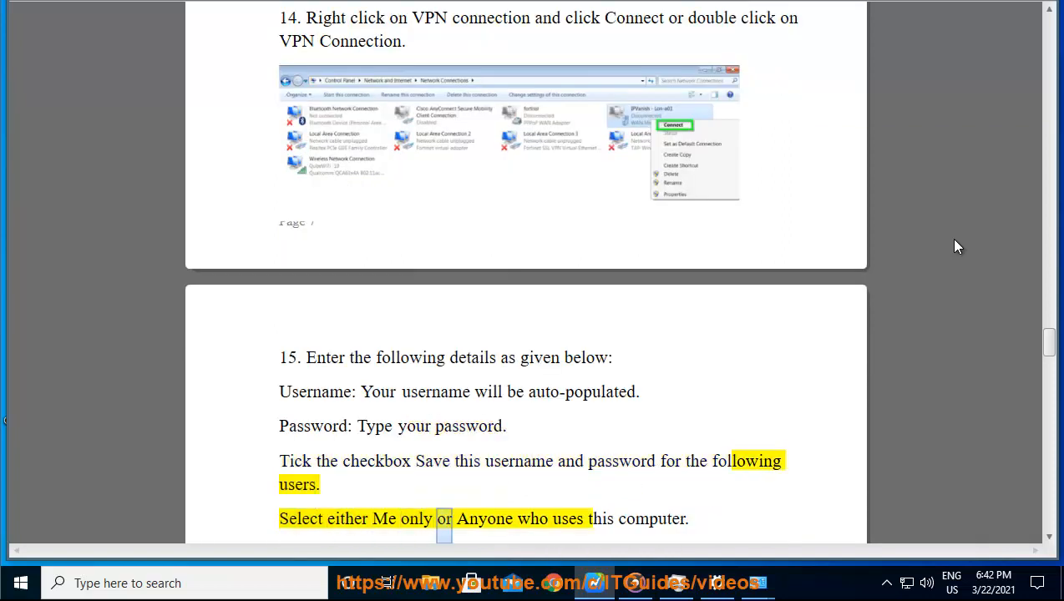
scroll(down, 3)
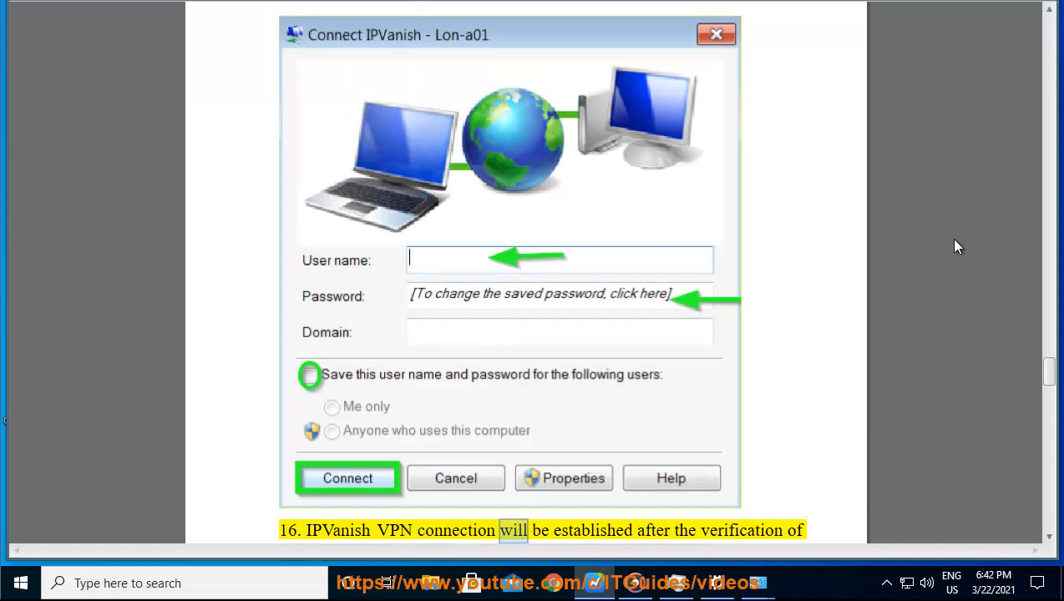
Step: Scroll through steps 16–19 to the closing IPVanish support note while it's read aloud
scroll(down, 3)
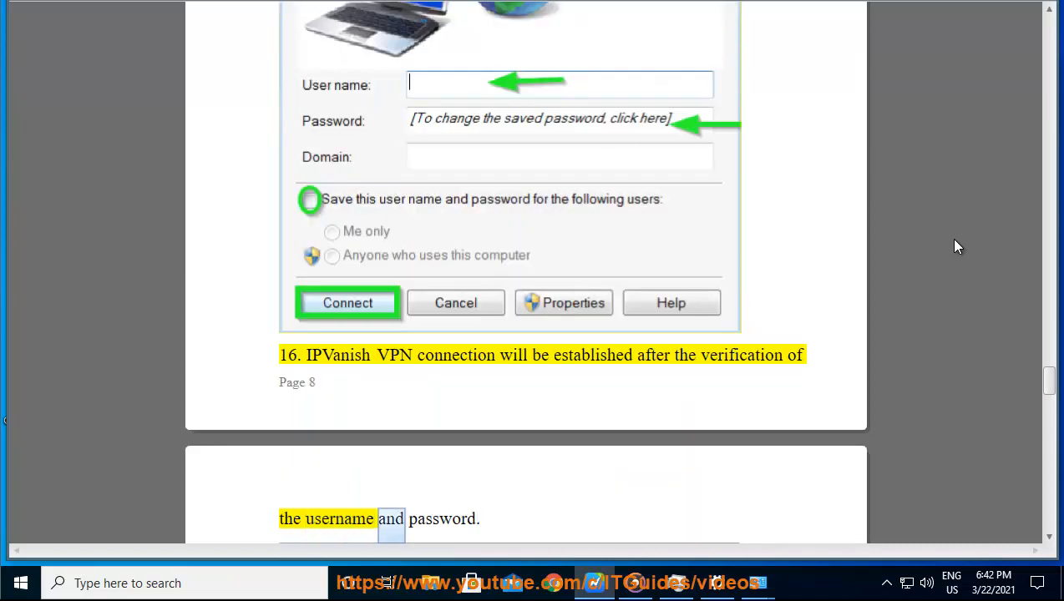
scroll(down, 3)
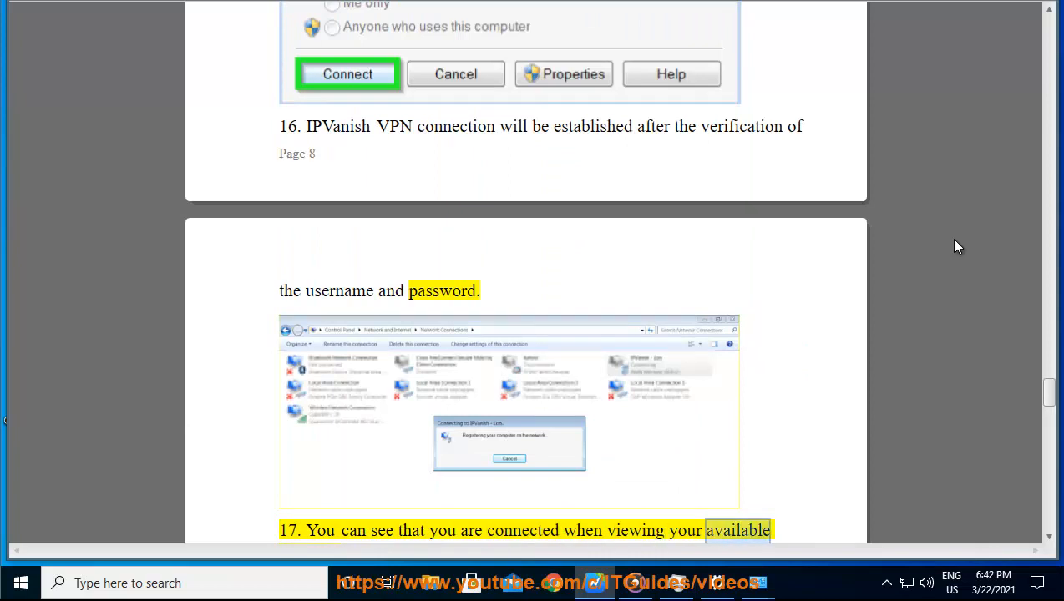
scroll(down, 3)
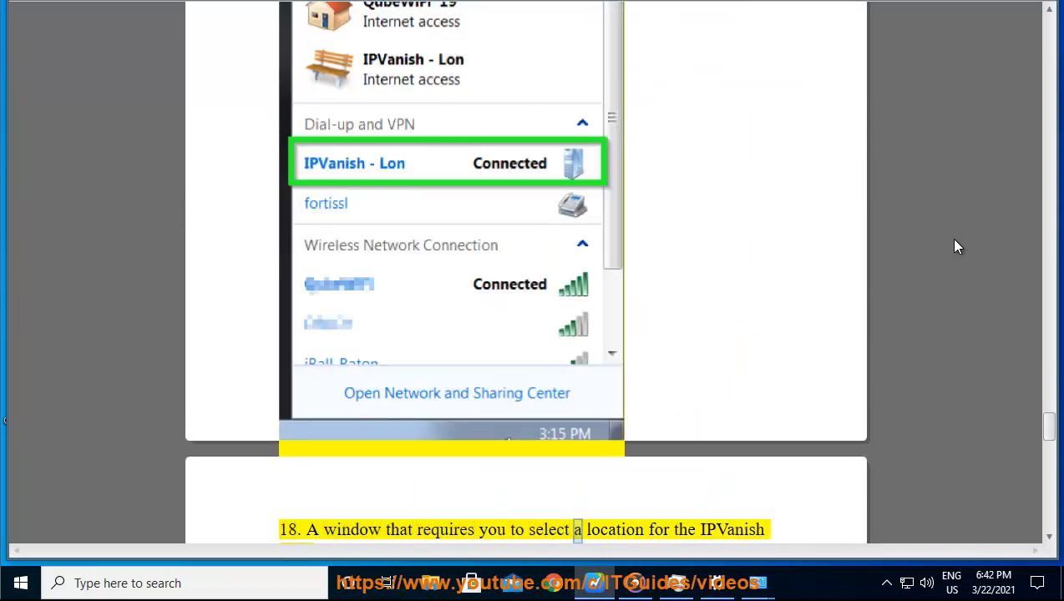
scroll(down, 3)
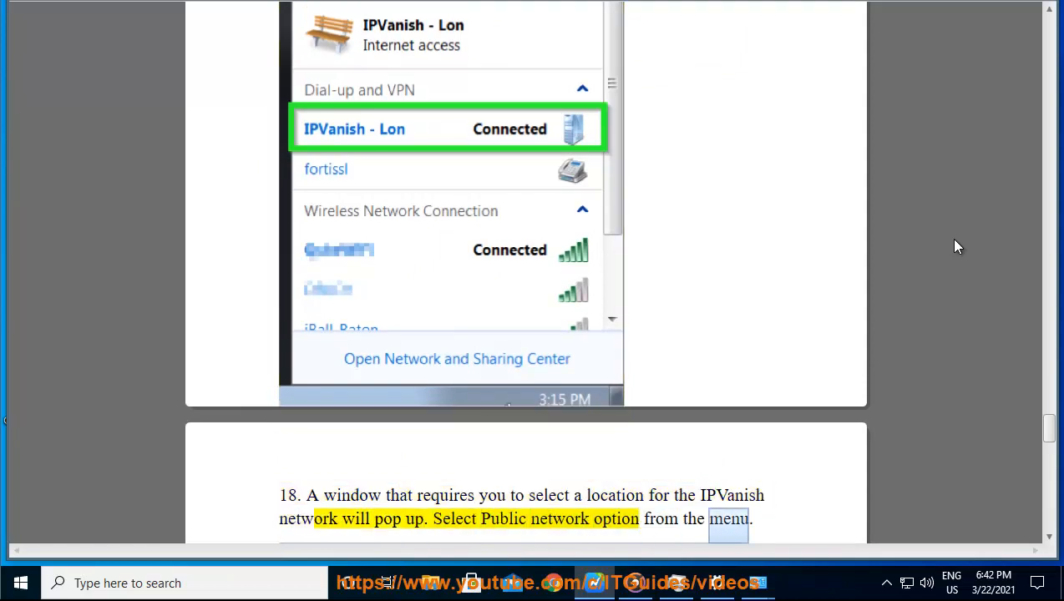
scroll(down, 3)
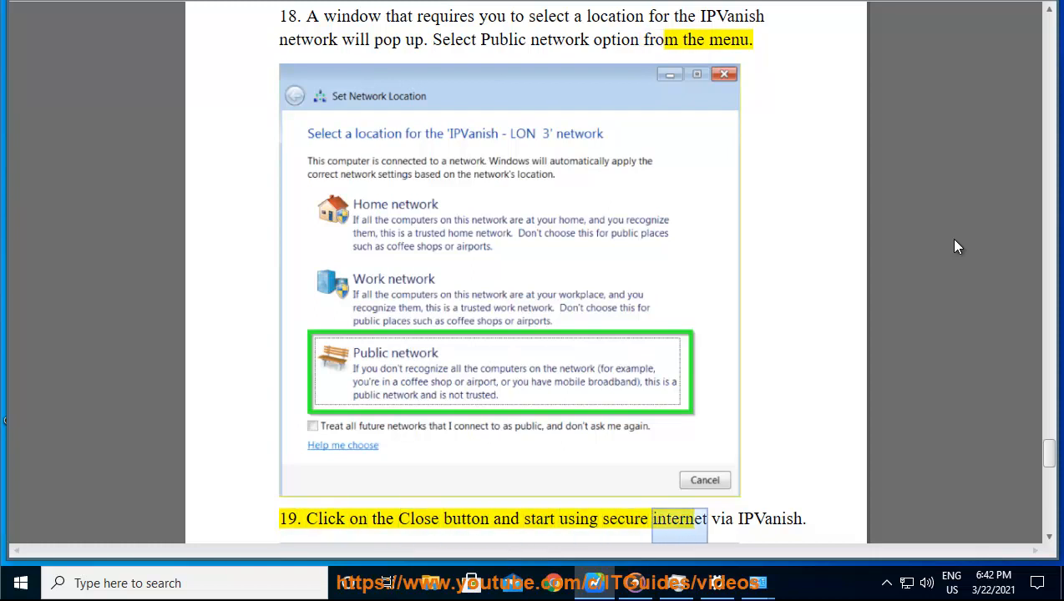
scroll(down, 3)
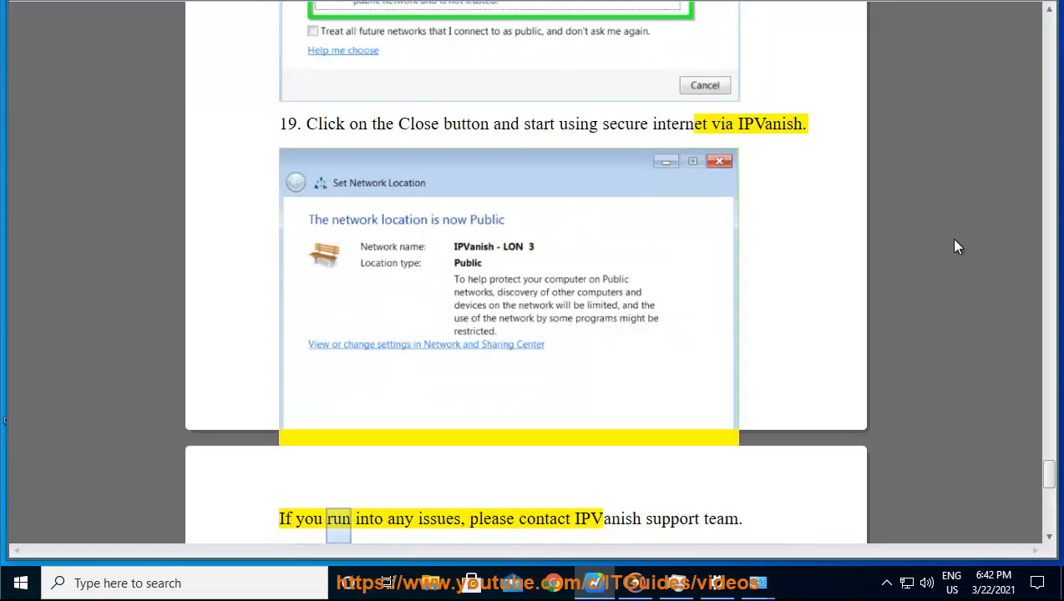